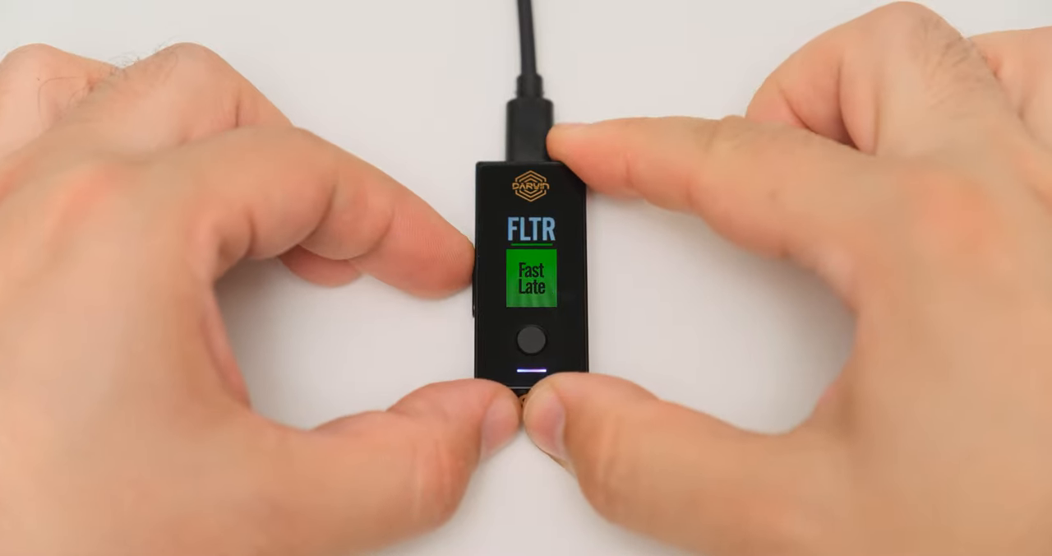
pyautogui.click(537, 337)
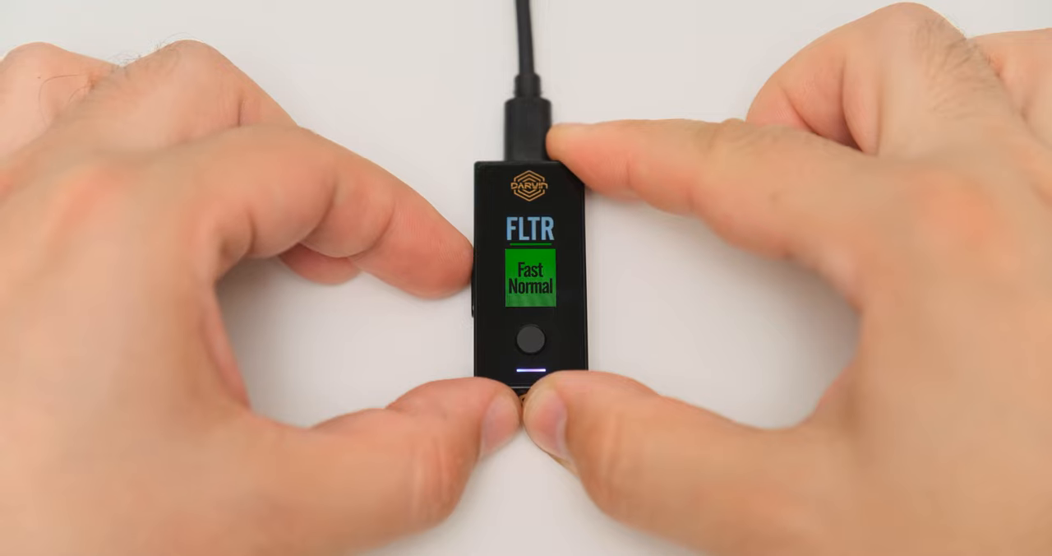